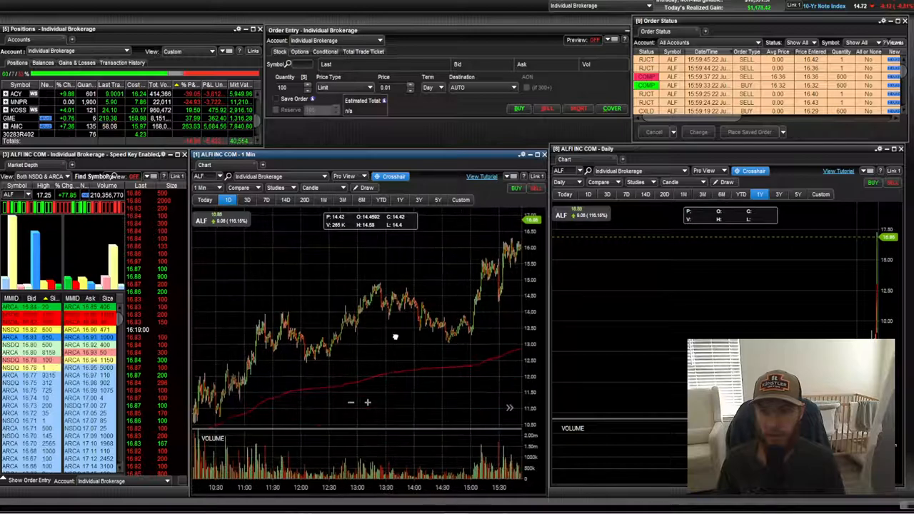
mouse_move(400, 325)
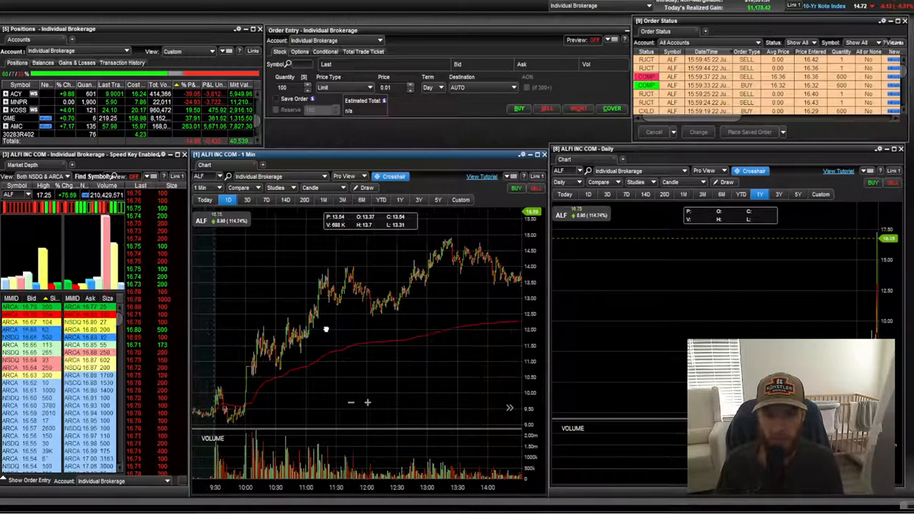
mouse_move(346, 274)
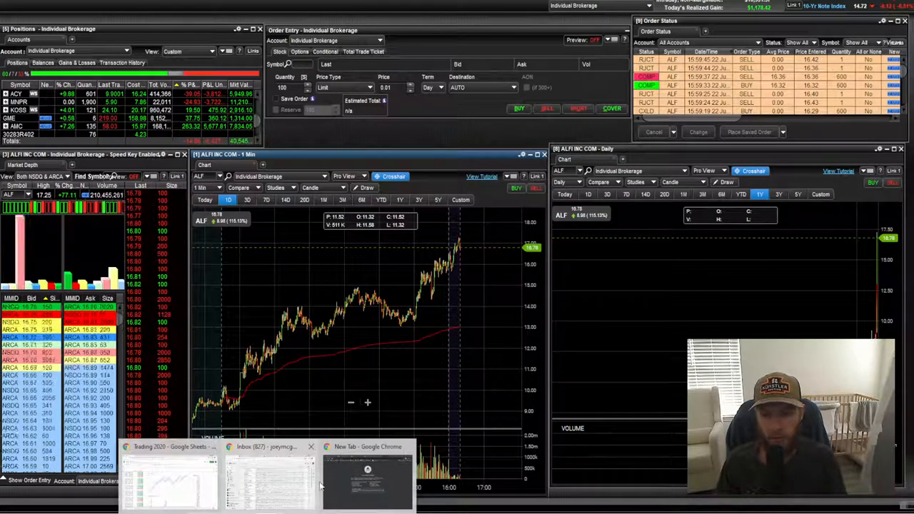
Zoom the ALF one-minute chart out to show the full session with its moving average
left_click(164, 478)
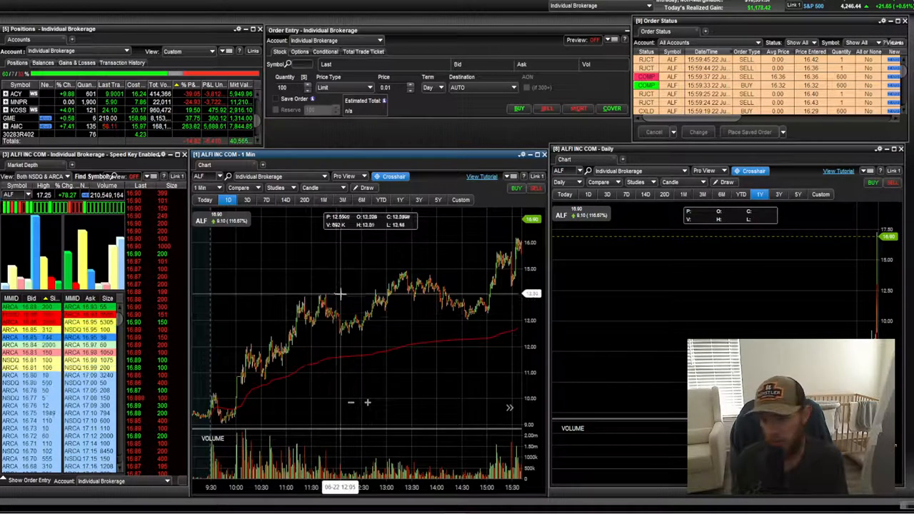
mouse_move(455, 379)
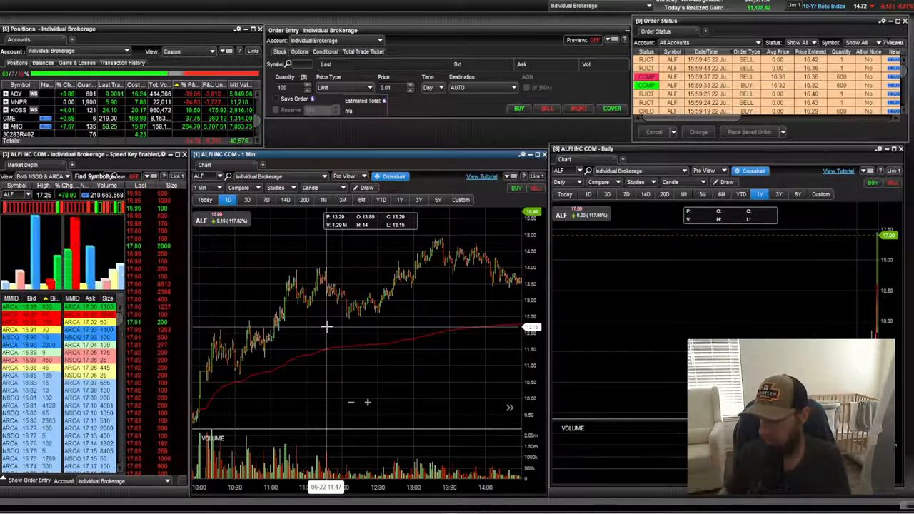
mouse_move(331, 323)
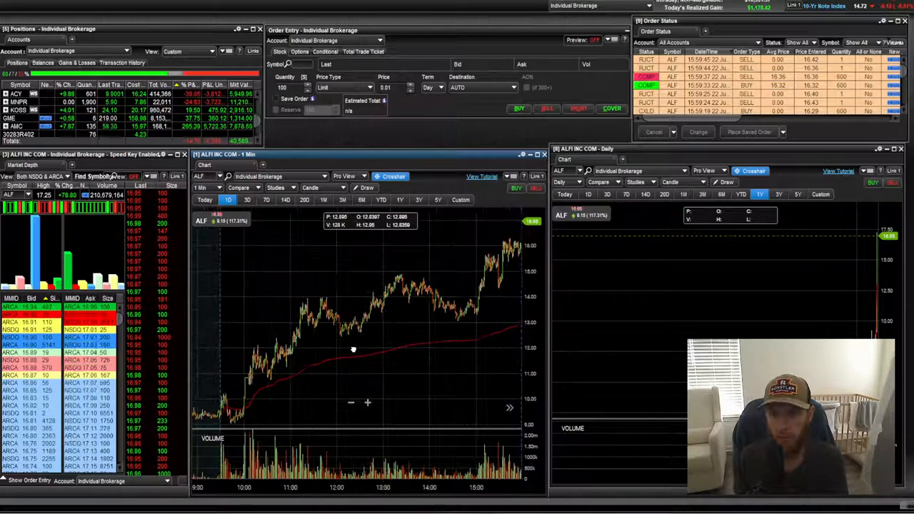
mouse_move(366, 334)
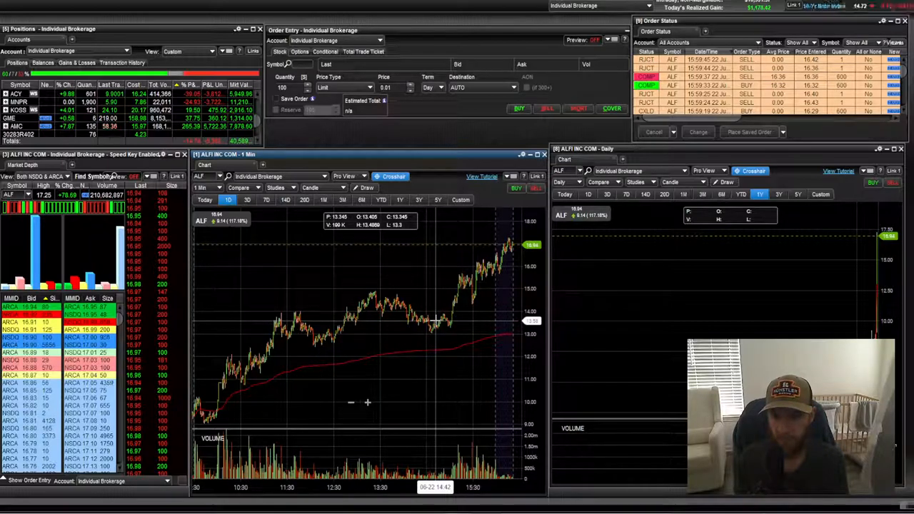
mouse_move(331, 334)
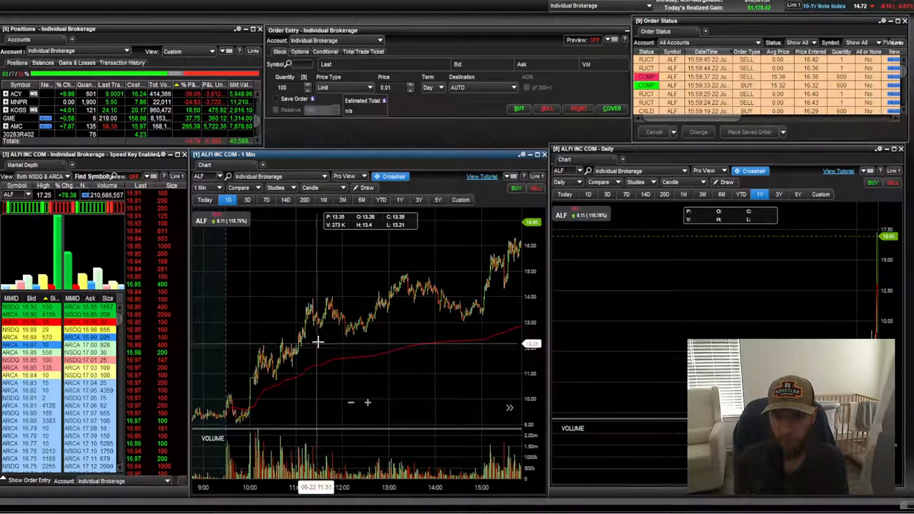
mouse_move(348, 327)
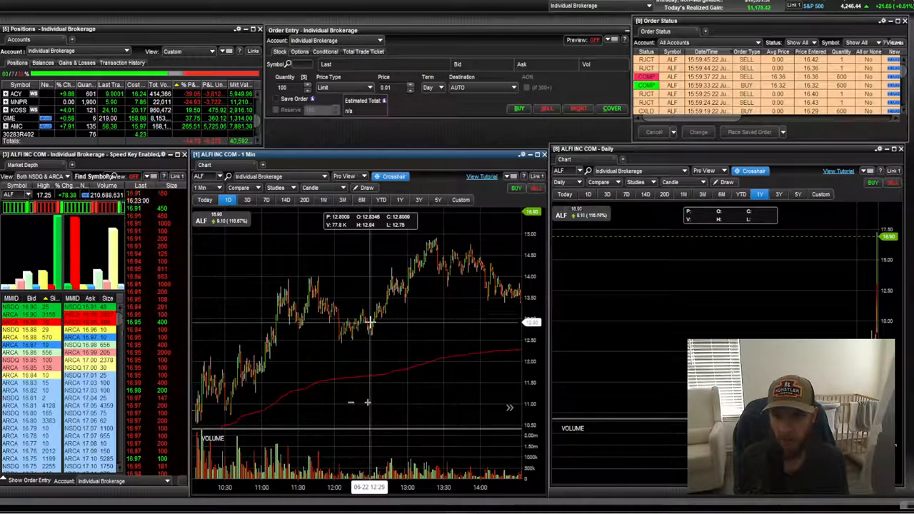
mouse_move(323, 357)
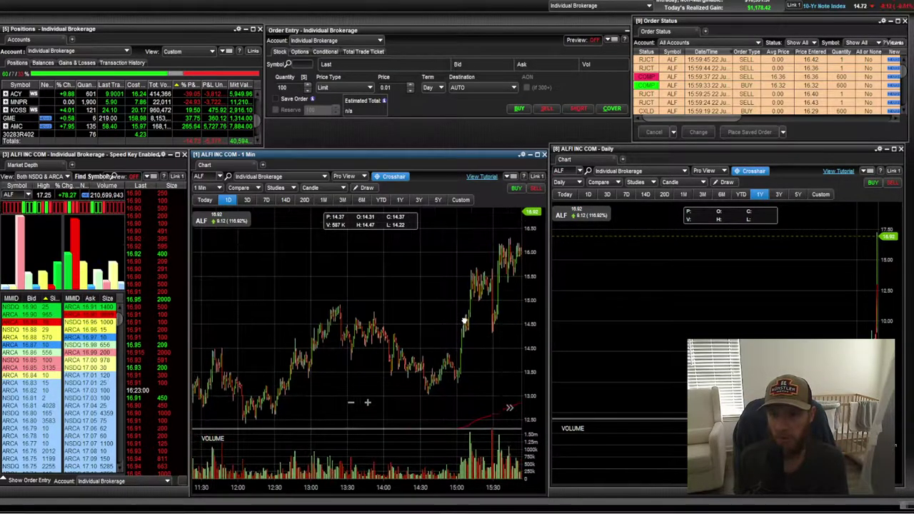
mouse_move(472, 321)
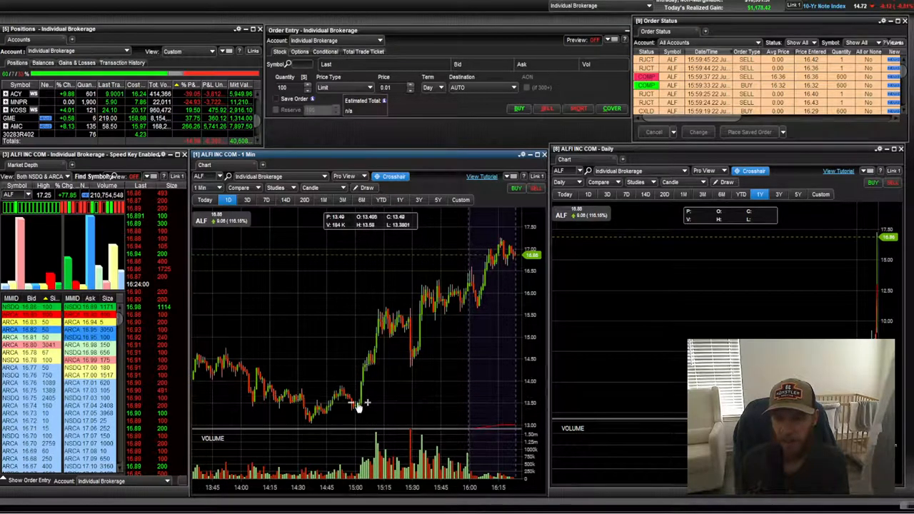
mouse_move(362, 393)
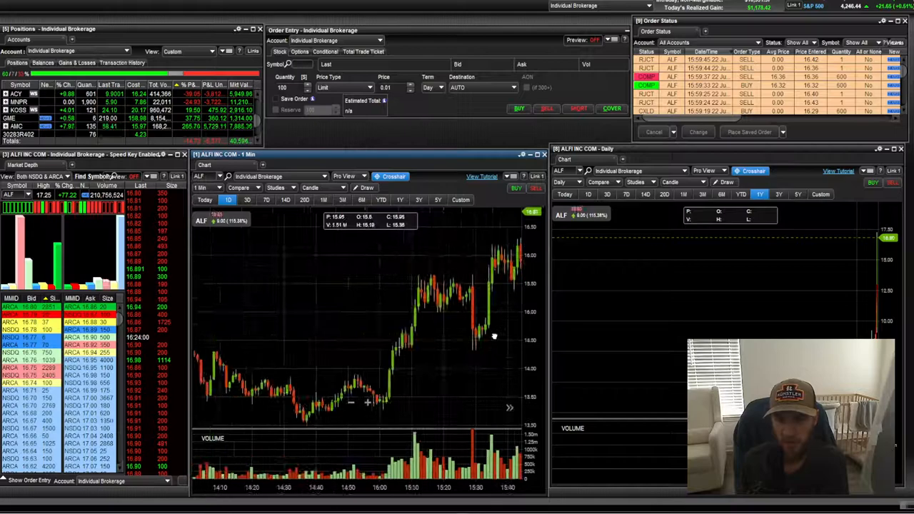
mouse_move(397, 384)
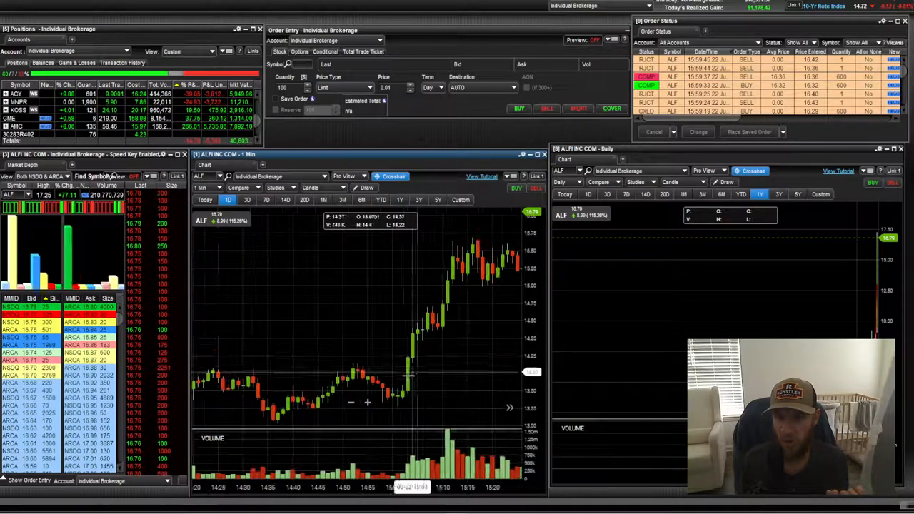
mouse_move(428, 309)
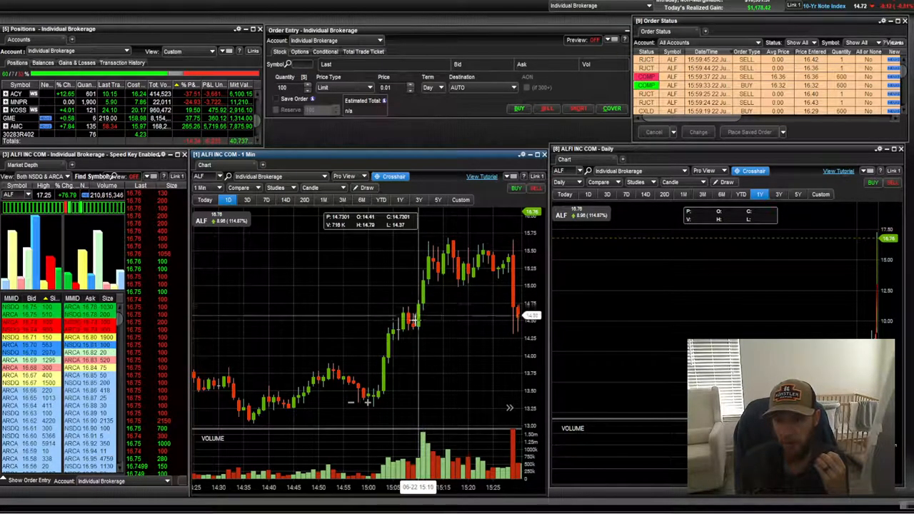
mouse_move(427, 298)
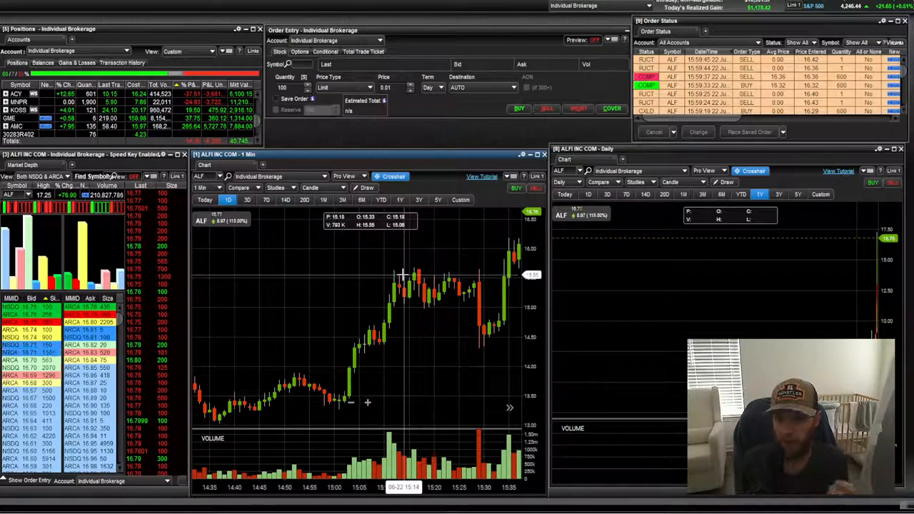
mouse_move(440, 303)
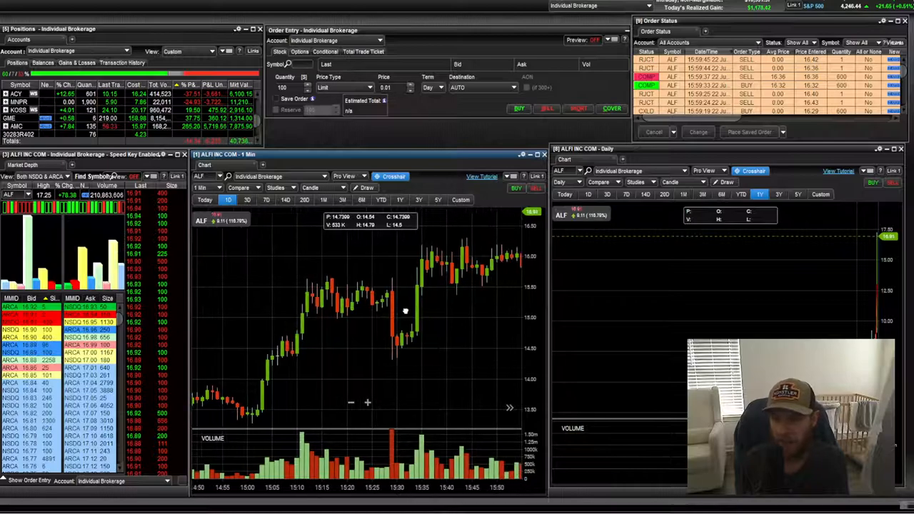
mouse_move(397, 321)
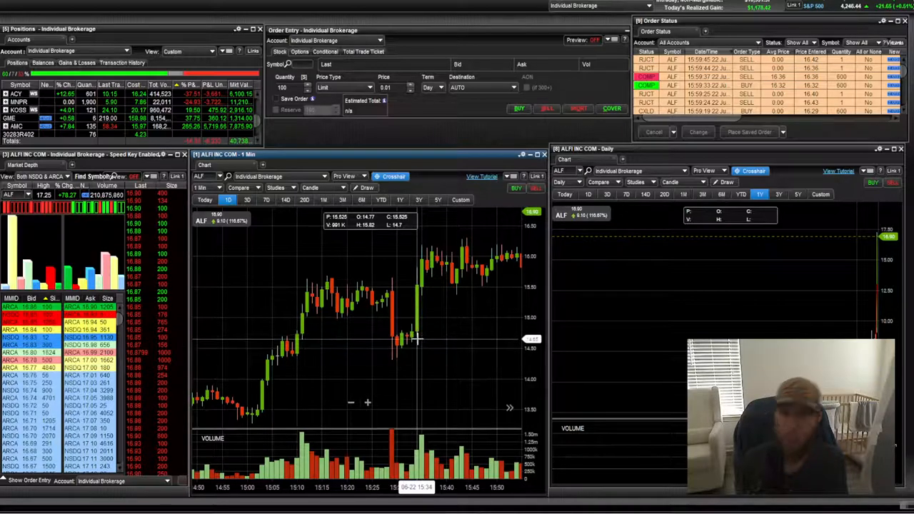
mouse_move(377, 286)
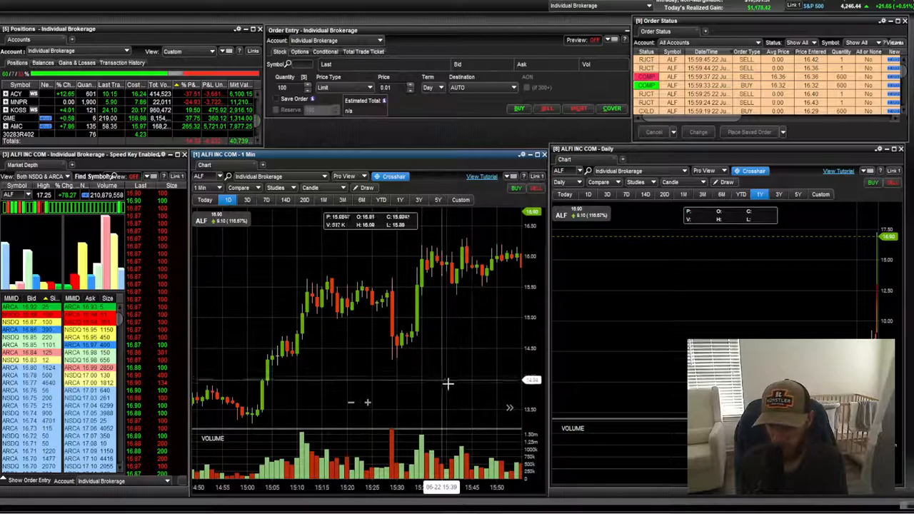
mouse_move(411, 335)
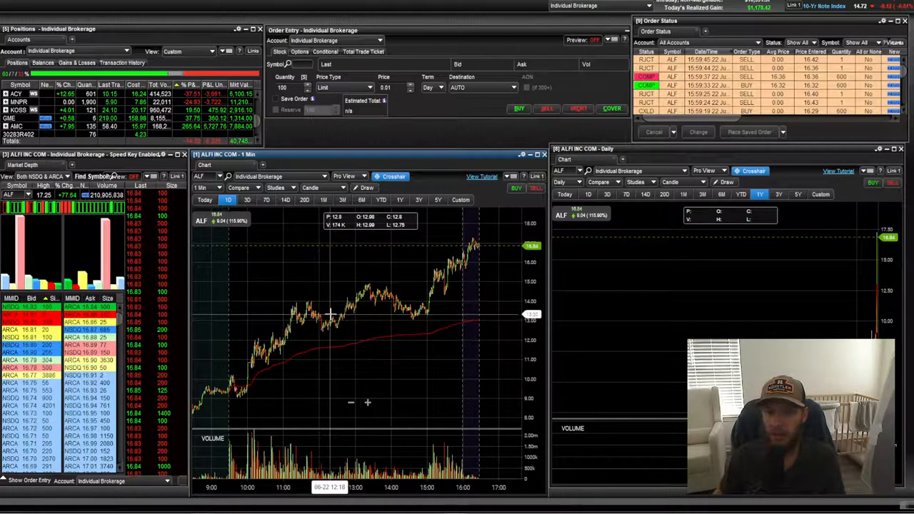
mouse_move(411, 329)
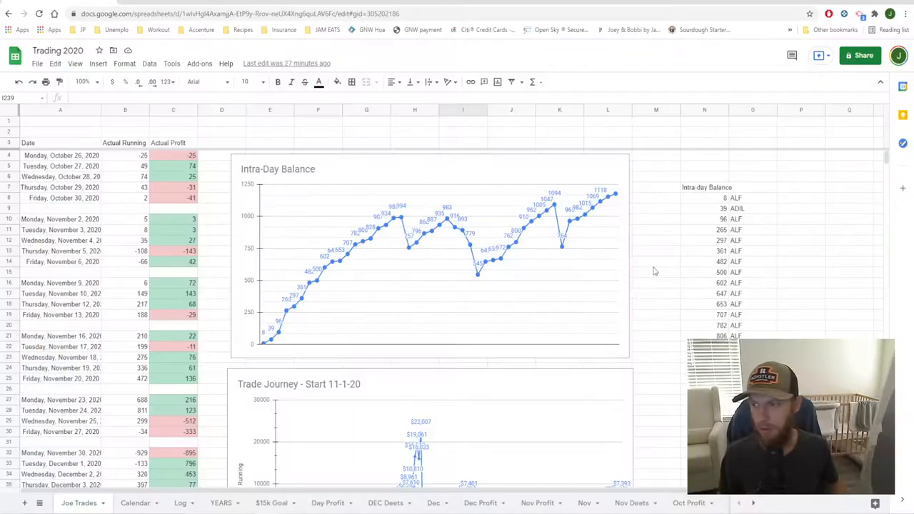
Scroll the Joe Trades sheet down to review the Trade Journey chart
scroll("down", 3)
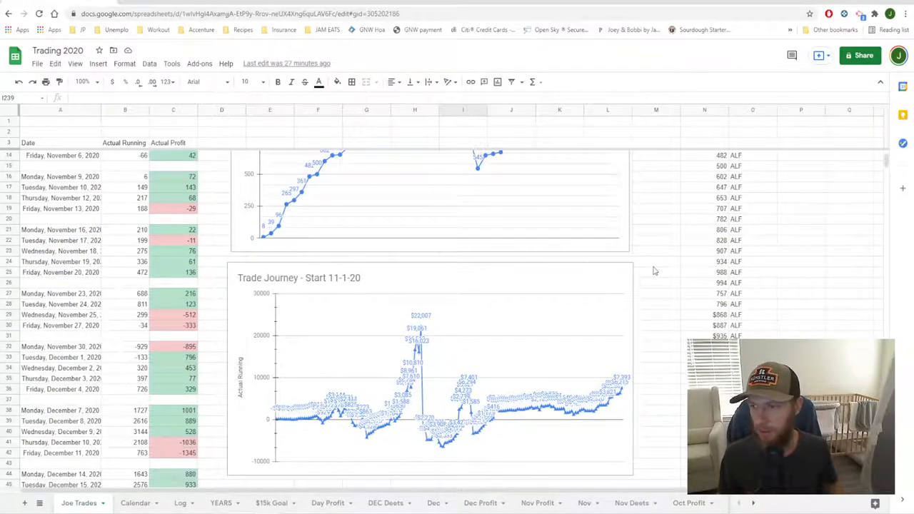
scroll("down", 3)
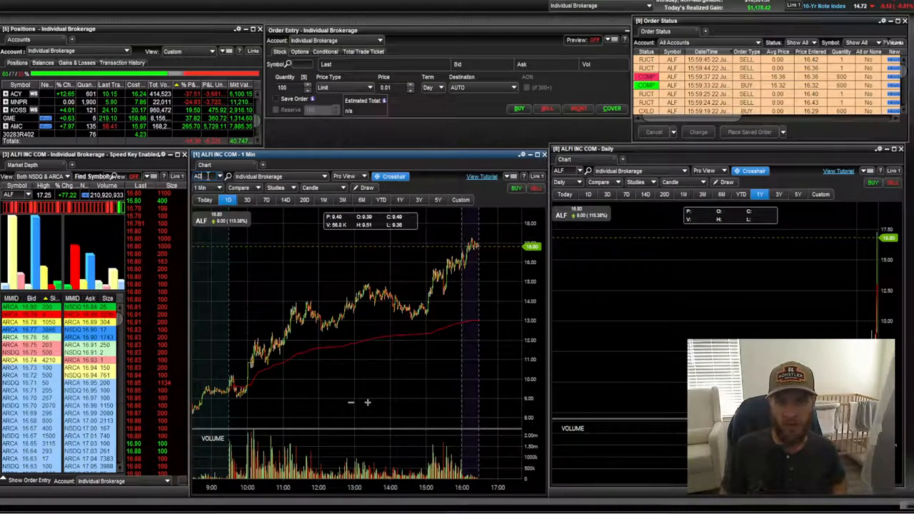
Load ADIL in the chart's symbol box so the linked windows switch from ALF
left_click(207, 177)
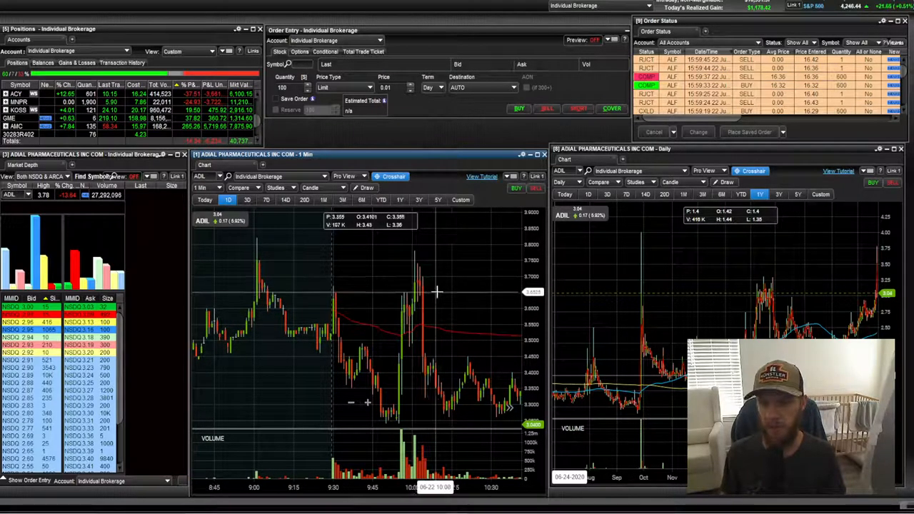
mouse_move(397, 360)
type("AMC")
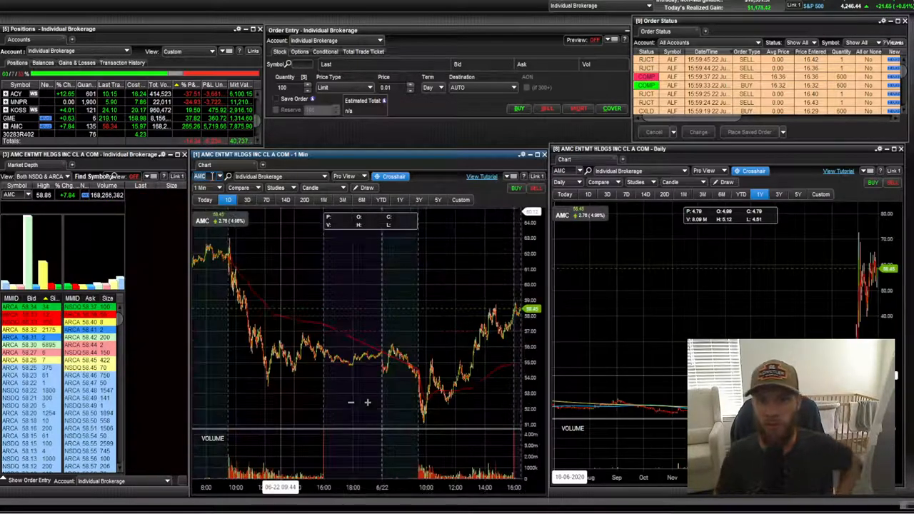
mouse_move(320, 275)
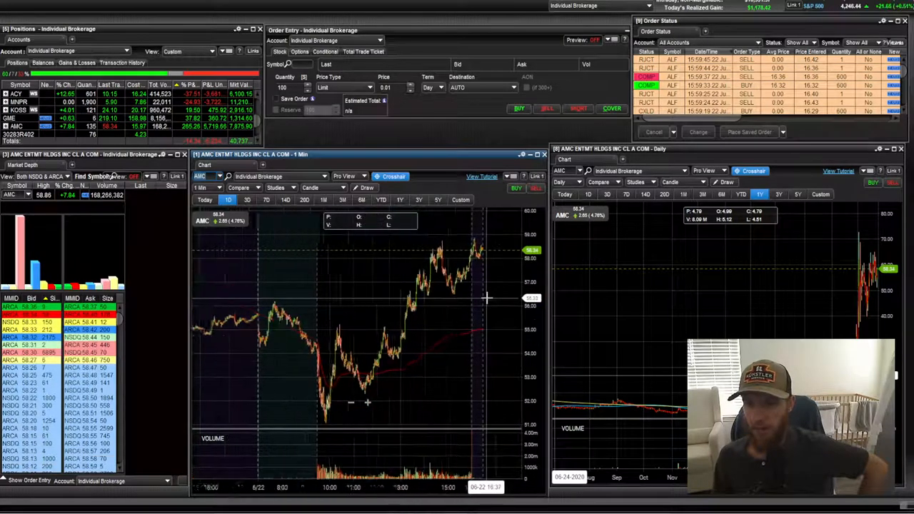
mouse_move(464, 311)
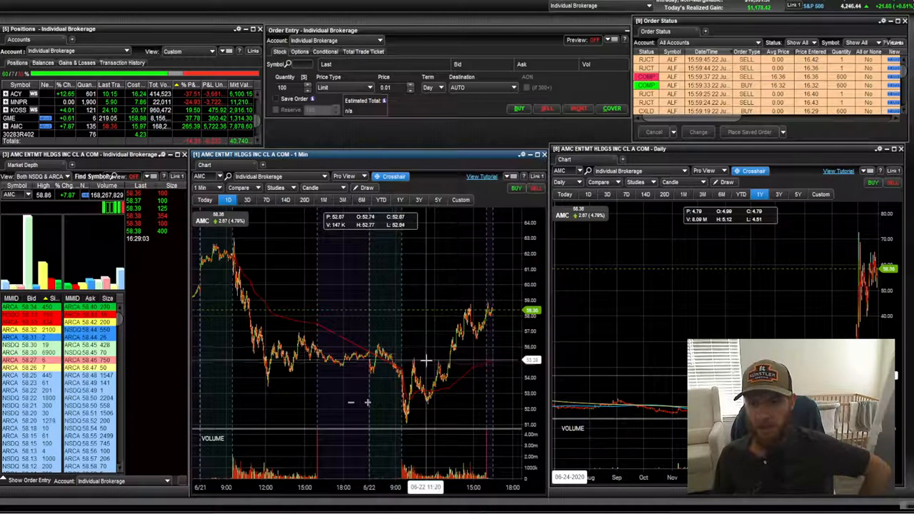
mouse_move(472, 337)
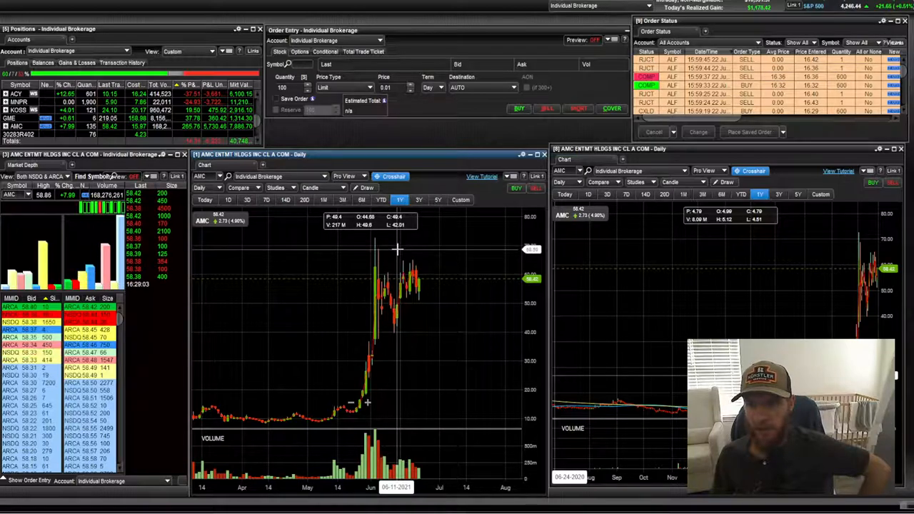
mouse_move(397, 278)
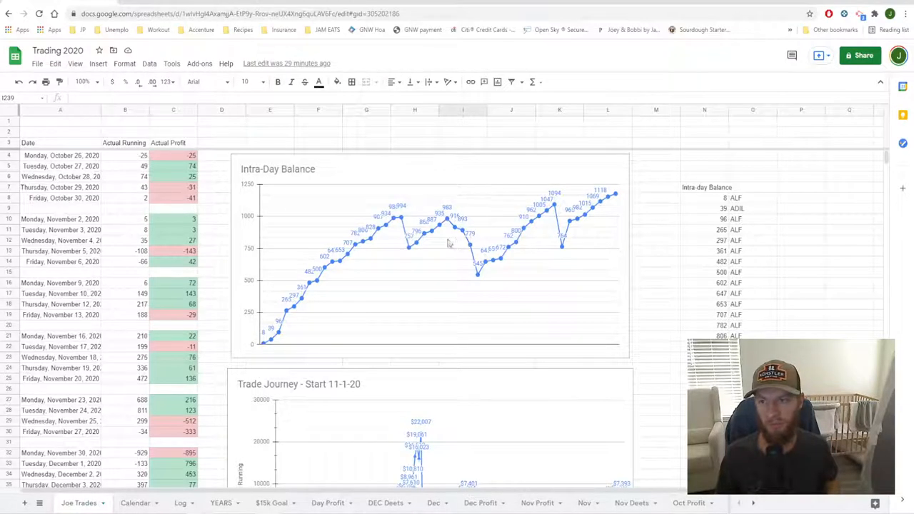
mouse_move(280, 340)
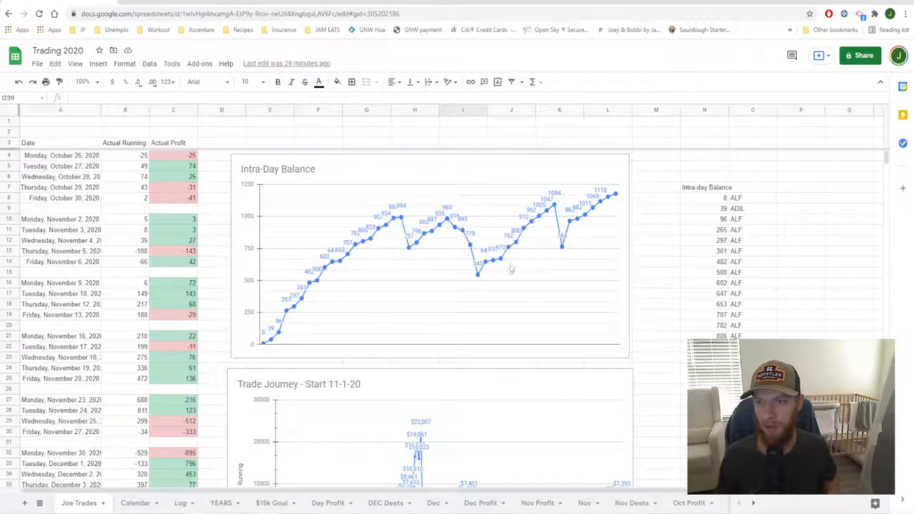
mouse_move(566, 267)
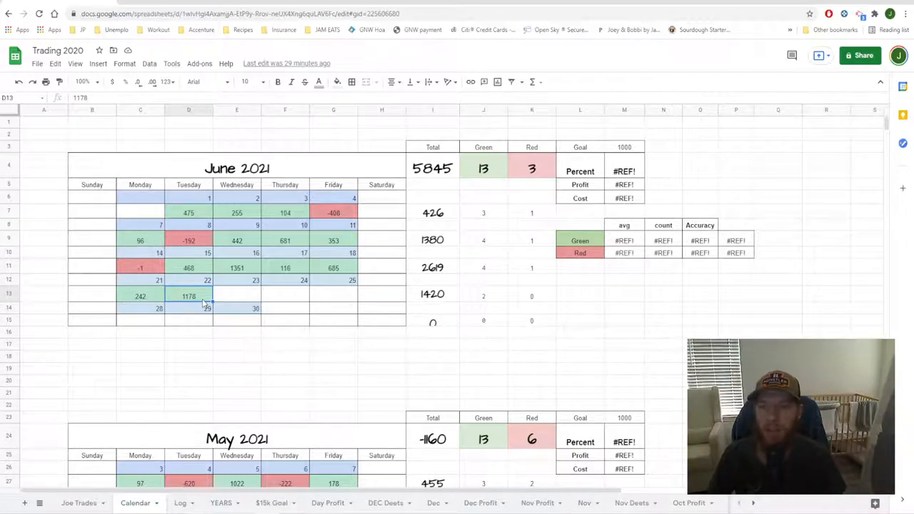
mouse_move(223, 300)
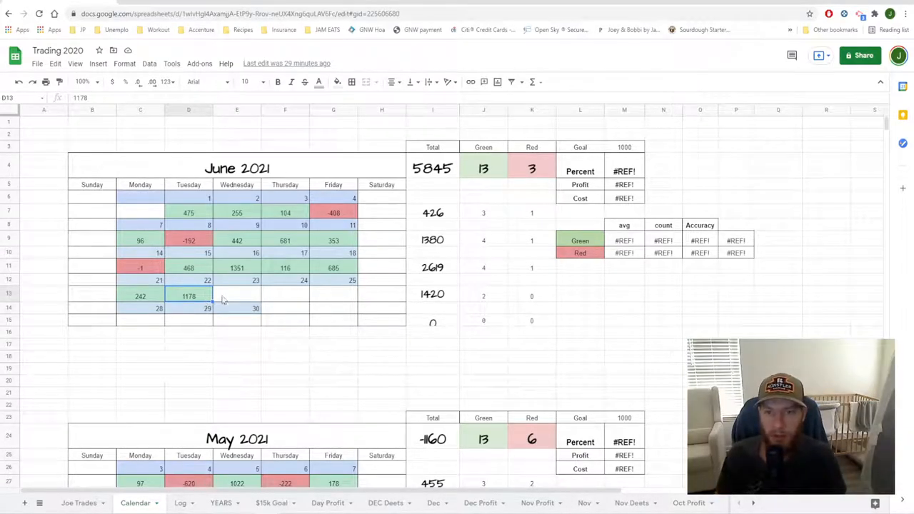
left_click(237, 296)
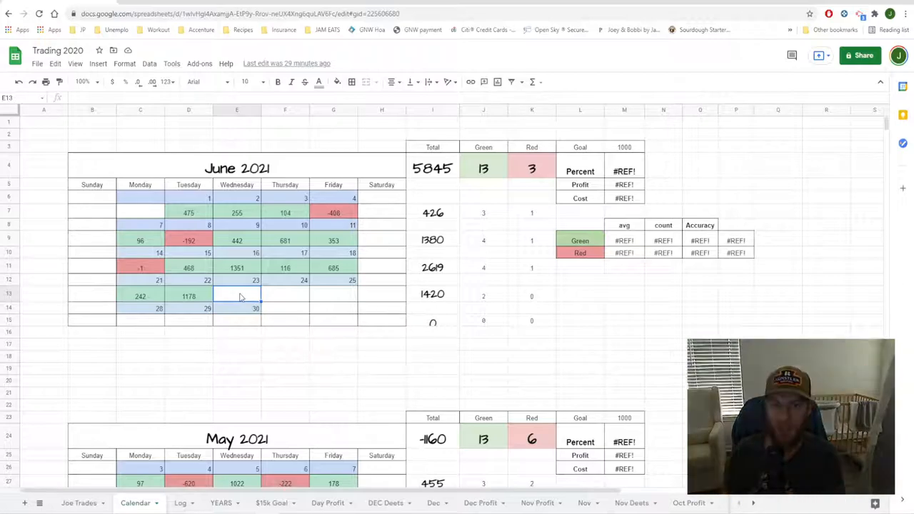
left_click(188, 296)
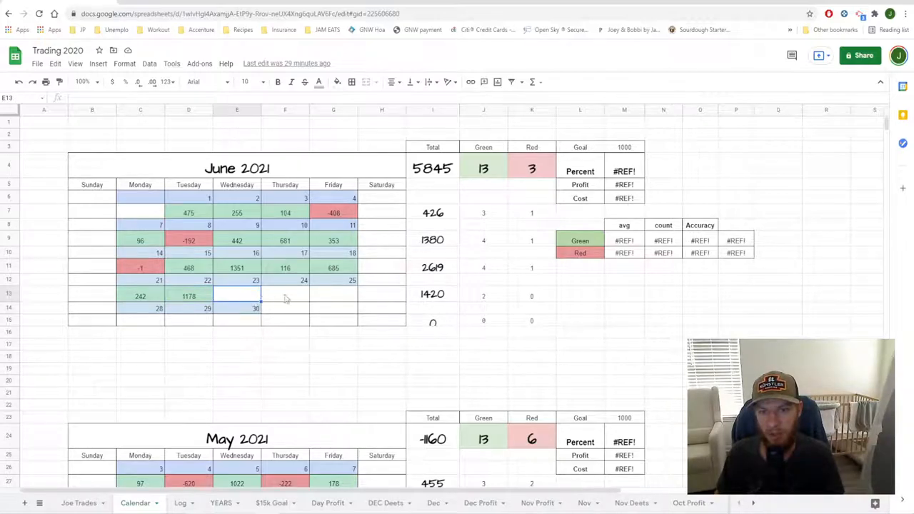
mouse_move(334, 294)
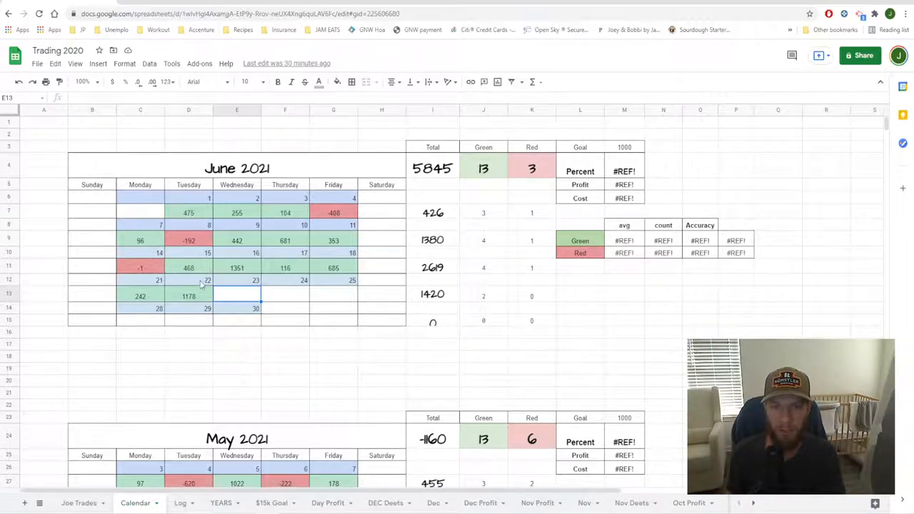
left_click(188, 295)
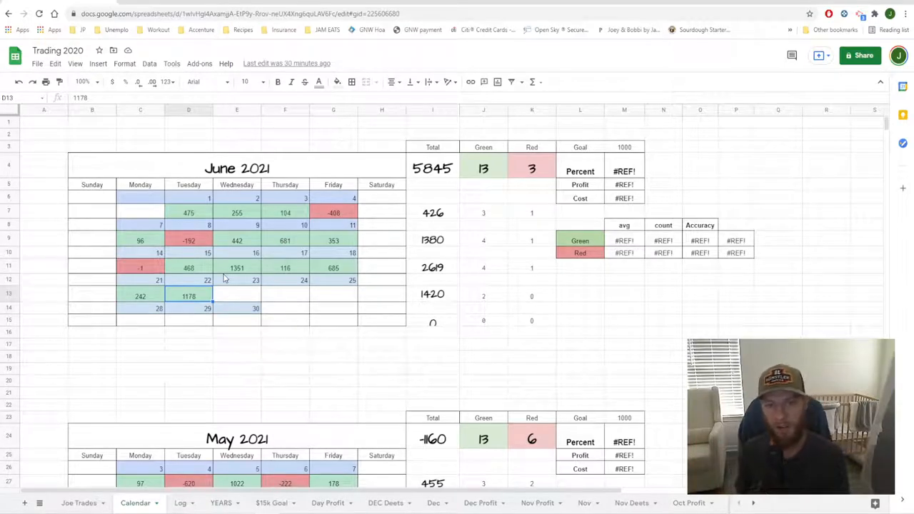
mouse_move(285, 279)
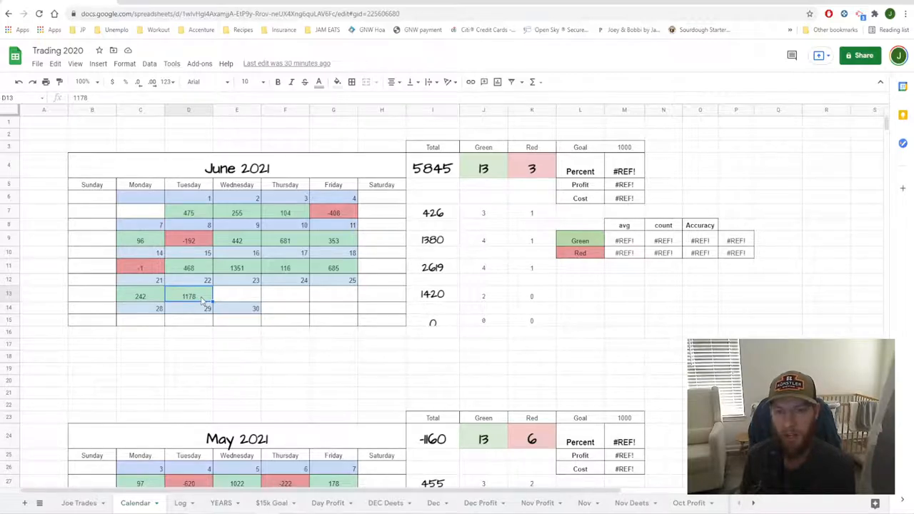
mouse_move(211, 295)
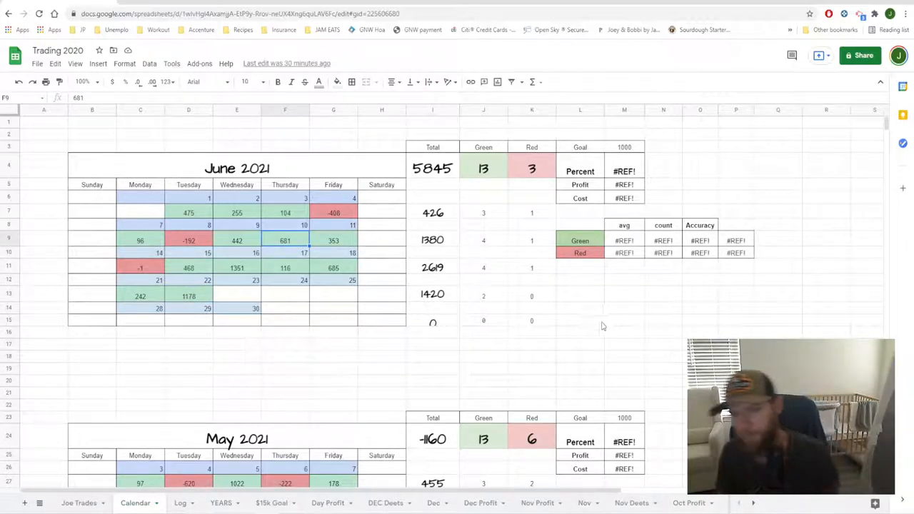
left_click(431, 357)
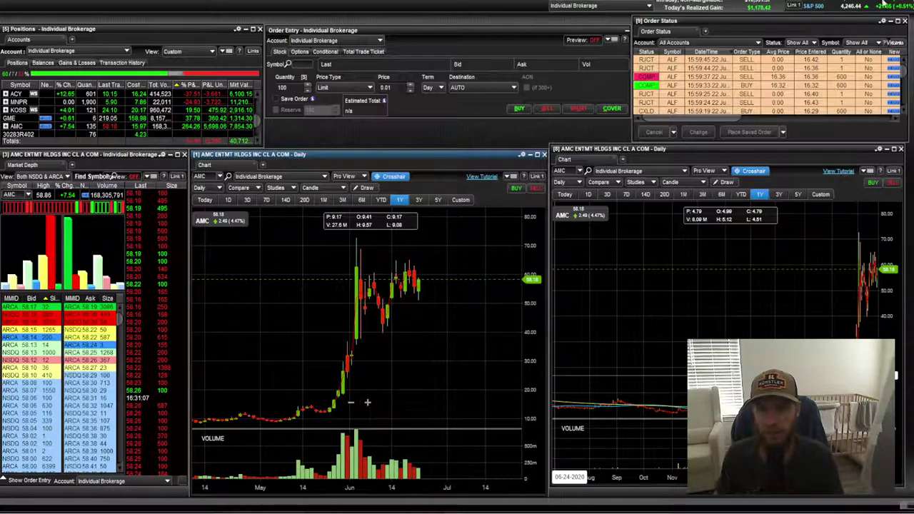
mouse_move(287, 264)
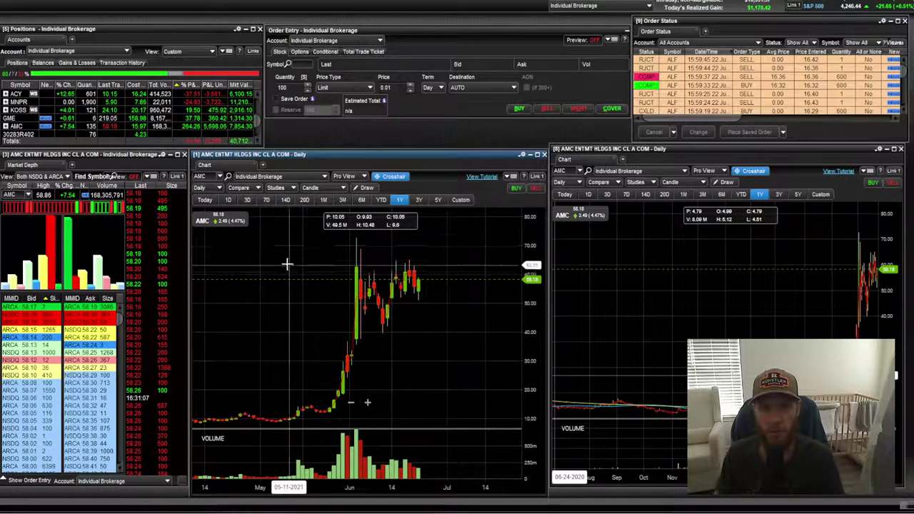
mouse_move(304, 215)
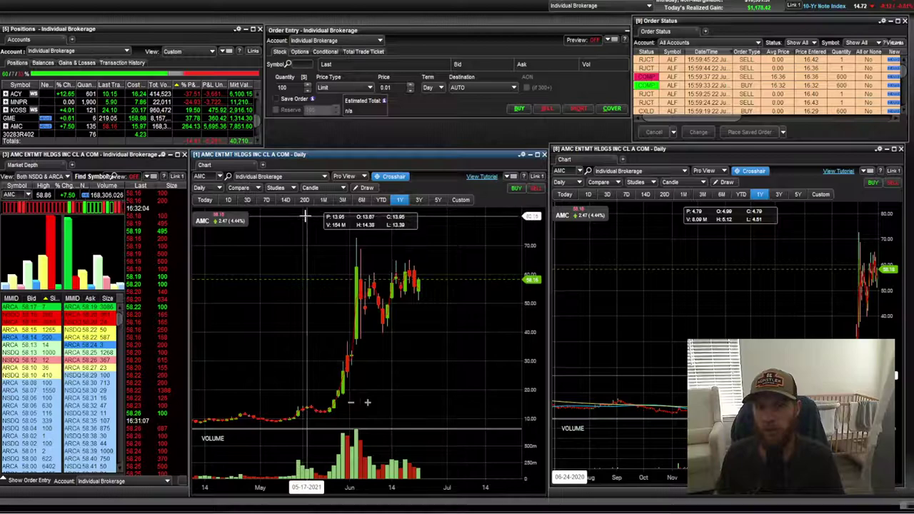